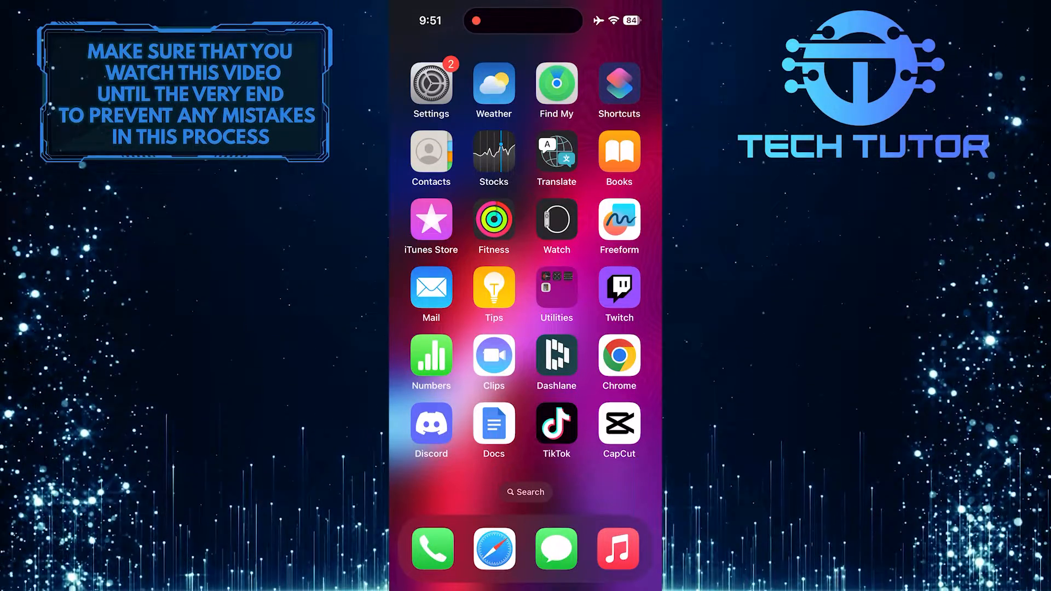
Launch Discord from the home screen, landing in the ExampleName server's general channel
{"action": "left_click", "coordinate": [431, 421]}
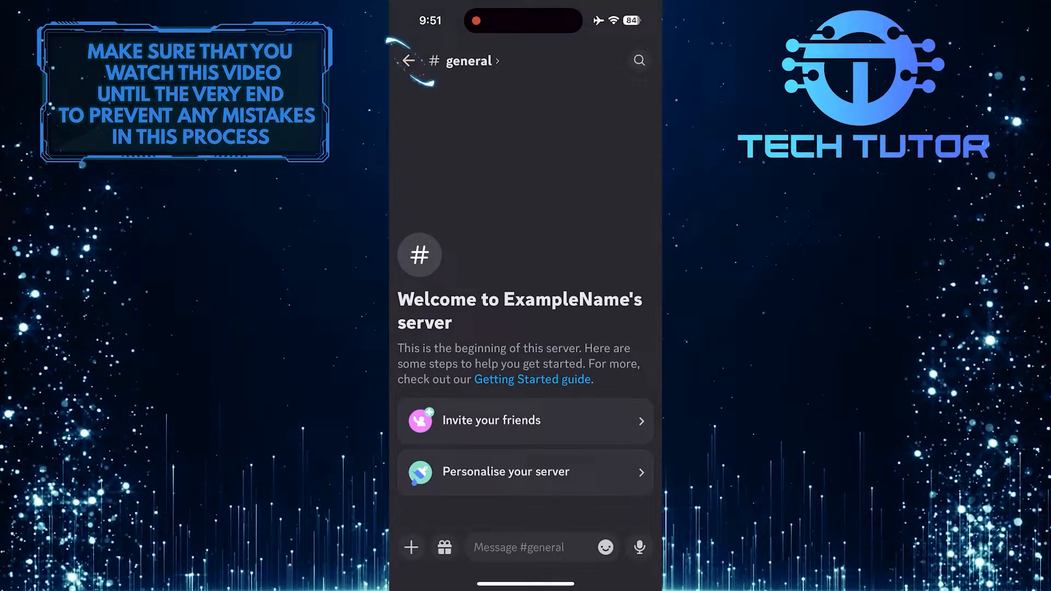
Return to the server list and show your own ExampleName profile page
{"action": "left_click", "coordinate": [409, 61]}
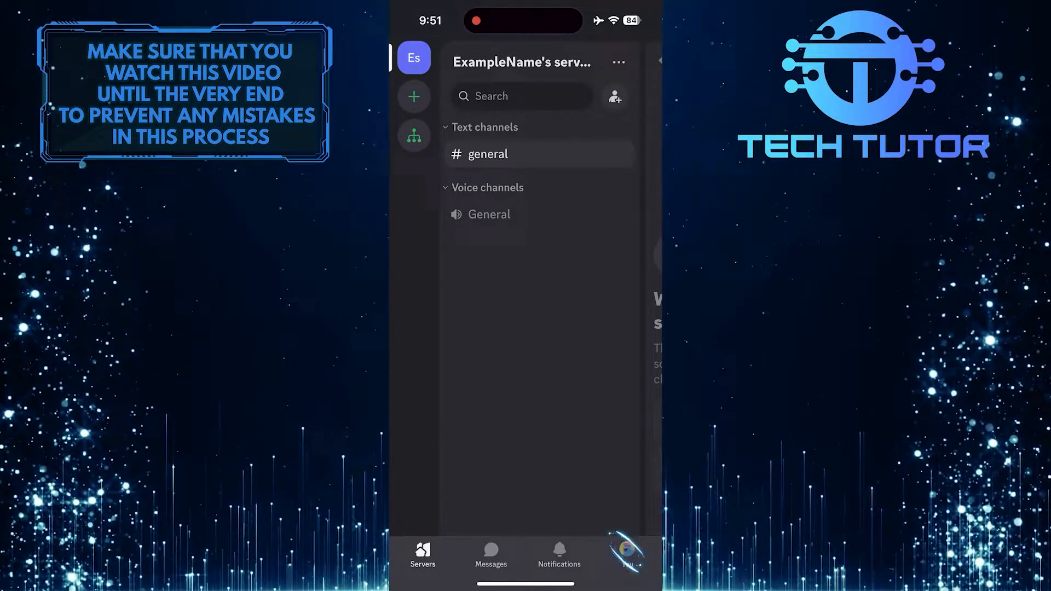
{"action": "left_click", "coordinate": [627, 556]}
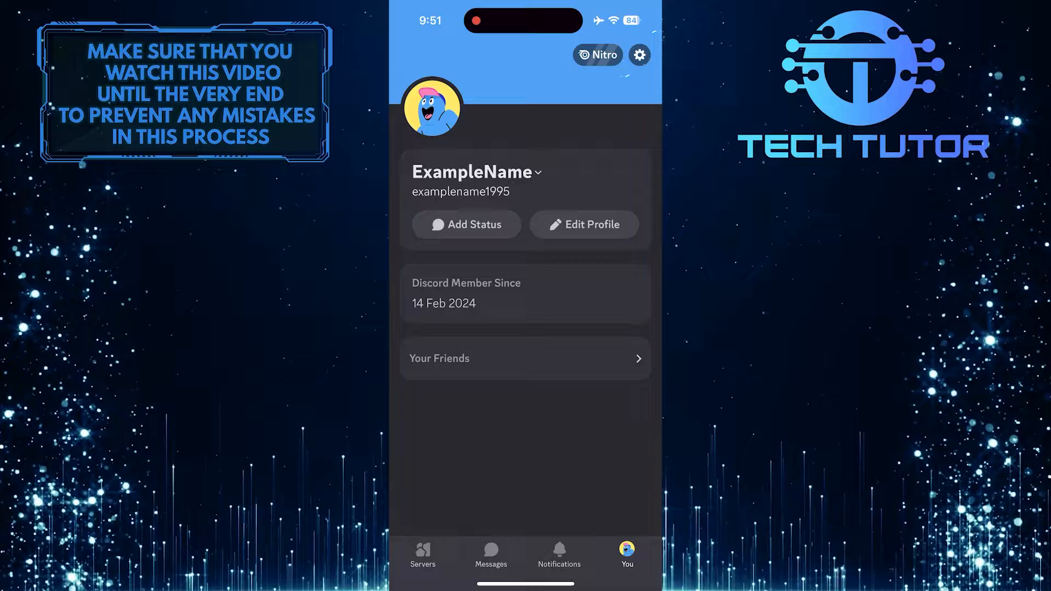
Bring up the Settings menu from the profile gear and scroll to App Settings and Advanced
{"action": "left_click", "coordinate": [639, 55]}
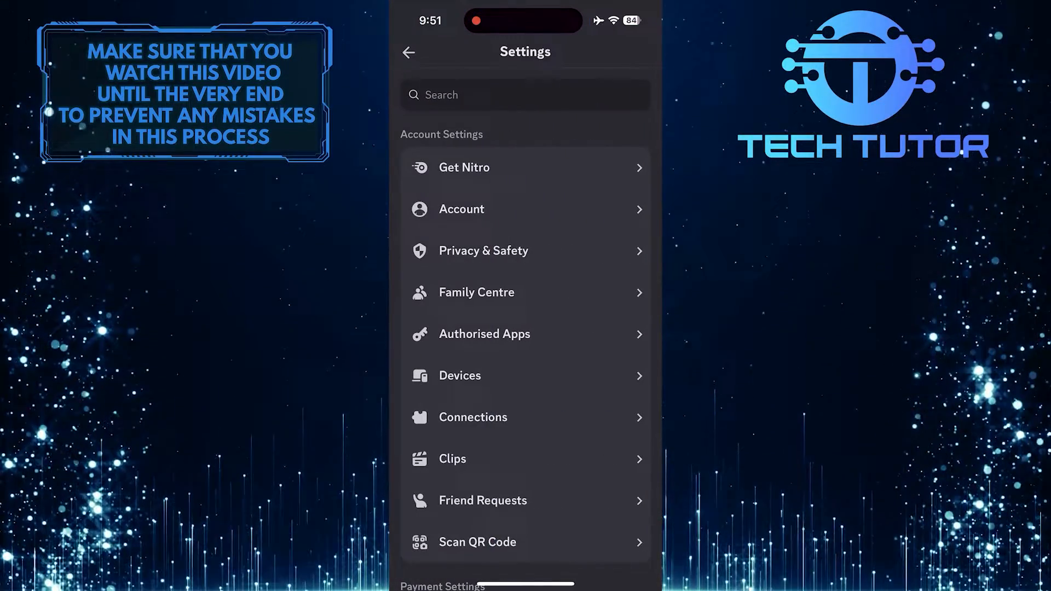
{"action": "scroll", "scroll_direction": "down", "scroll_amount": 3}
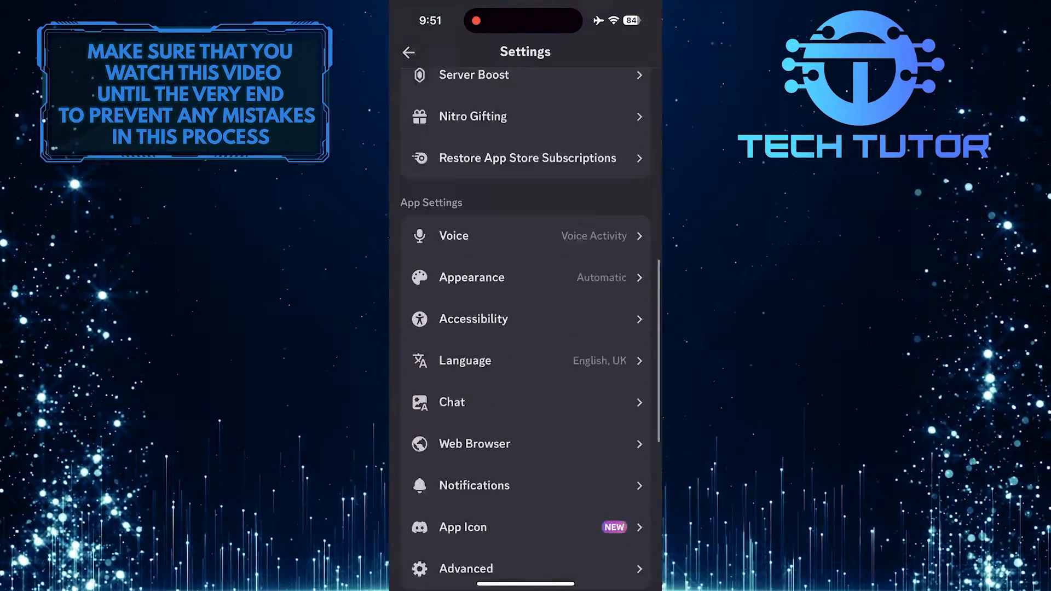
{"action": "scroll", "scroll_direction": "down", "scroll_amount": 3}
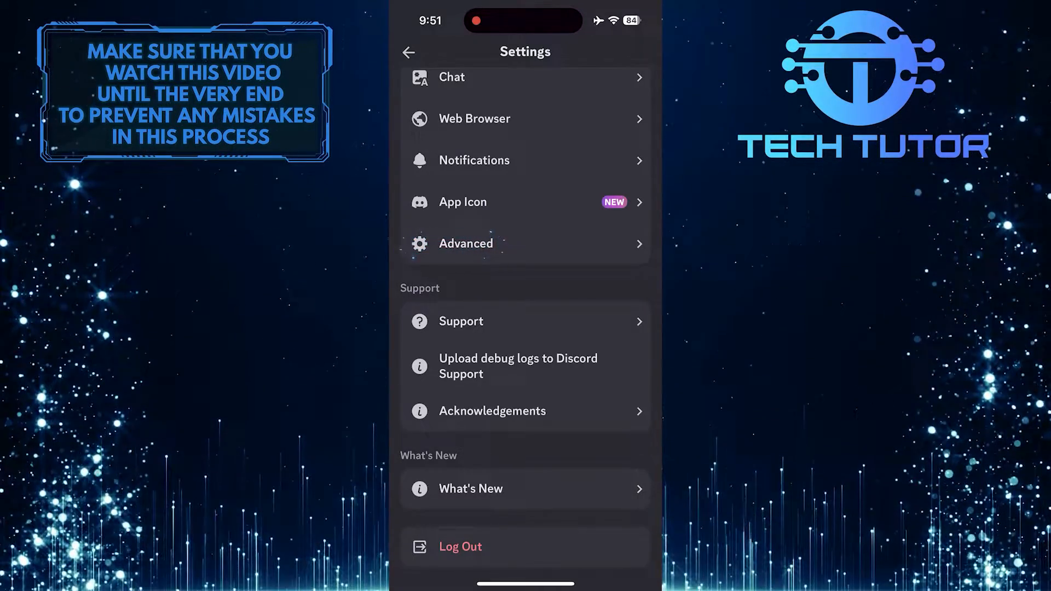
Enter the Advanced settings and switch the Developer Mode toggle on
{"action": "left_click", "coordinate": [466, 244]}
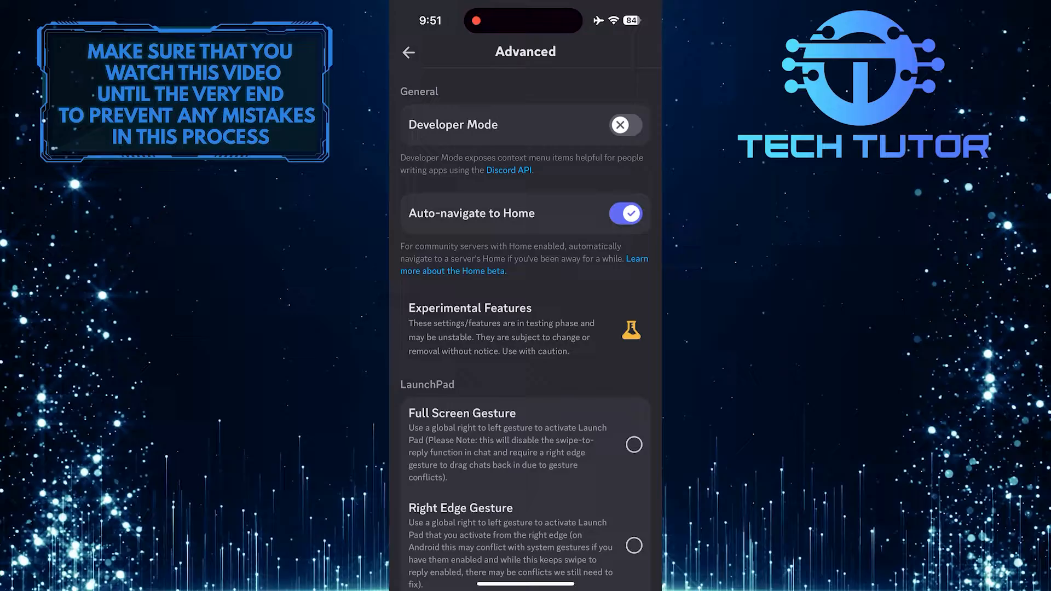
{"action": "left_click", "coordinate": [620, 124]}
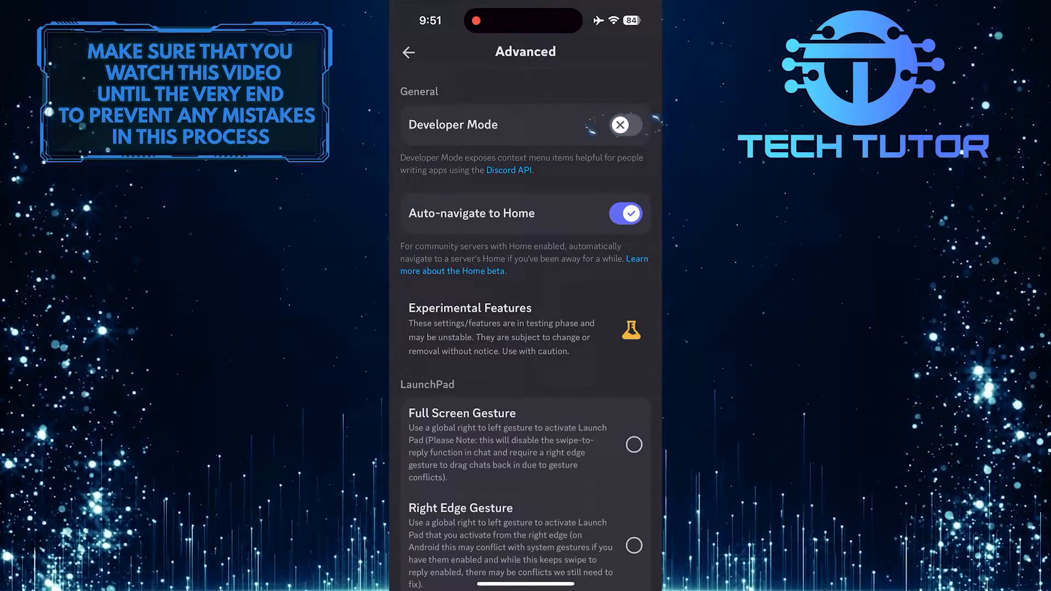
{"action": "left_click", "coordinate": [623, 125]}
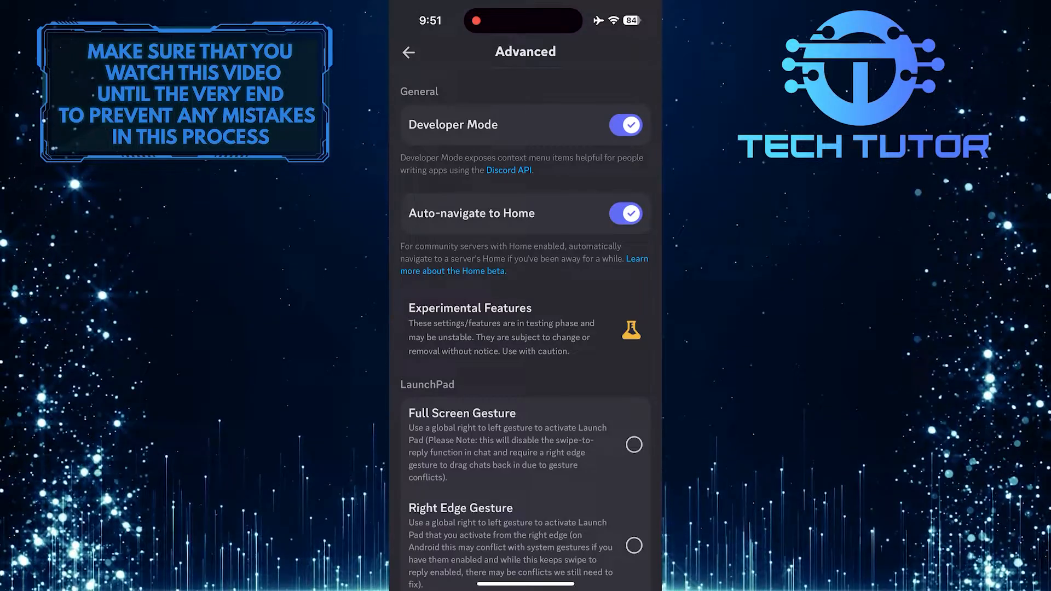